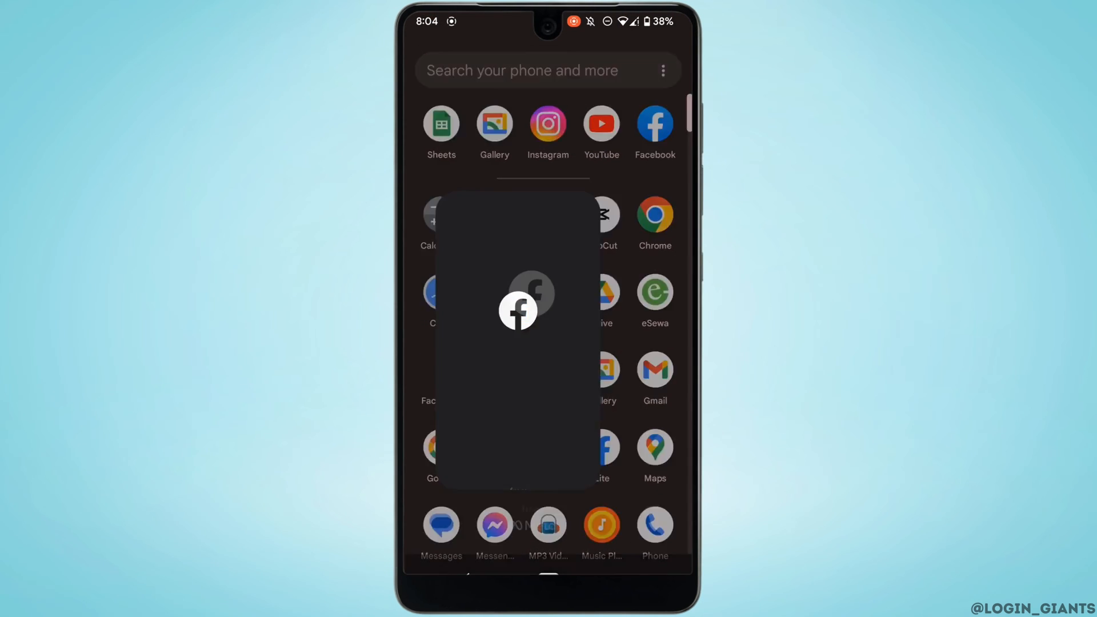
Step: Launch the Facebook app and bring up its main menu of account shortcuts
left_click(654, 131)
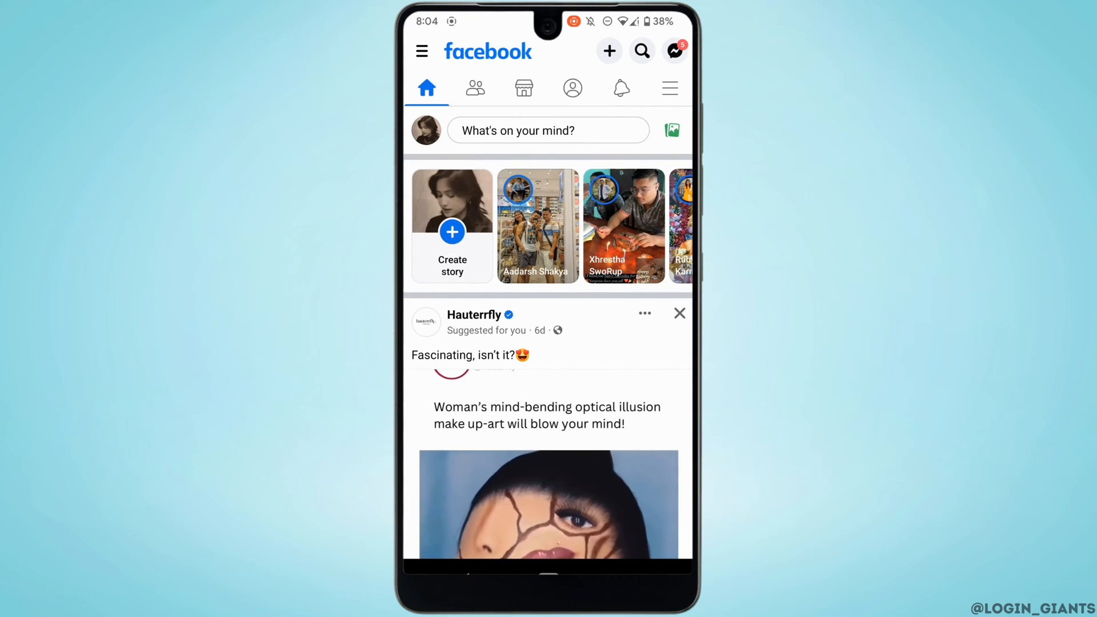
left_click(669, 88)
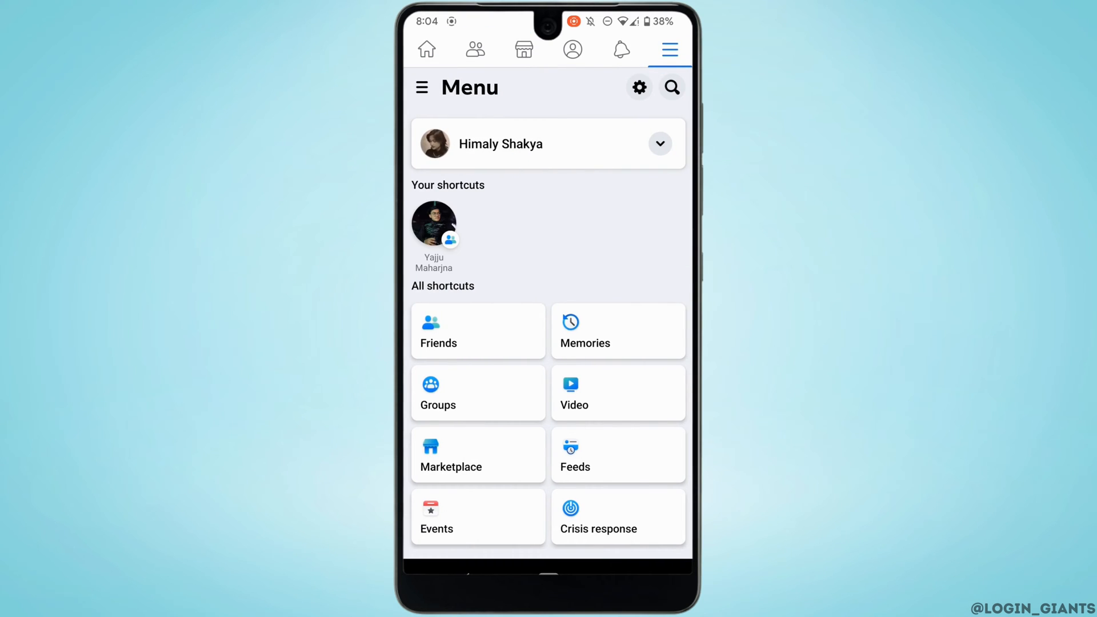
Step: Go to Settings & privacy and scroll down to Your information's Download your information page
left_click(638, 88)
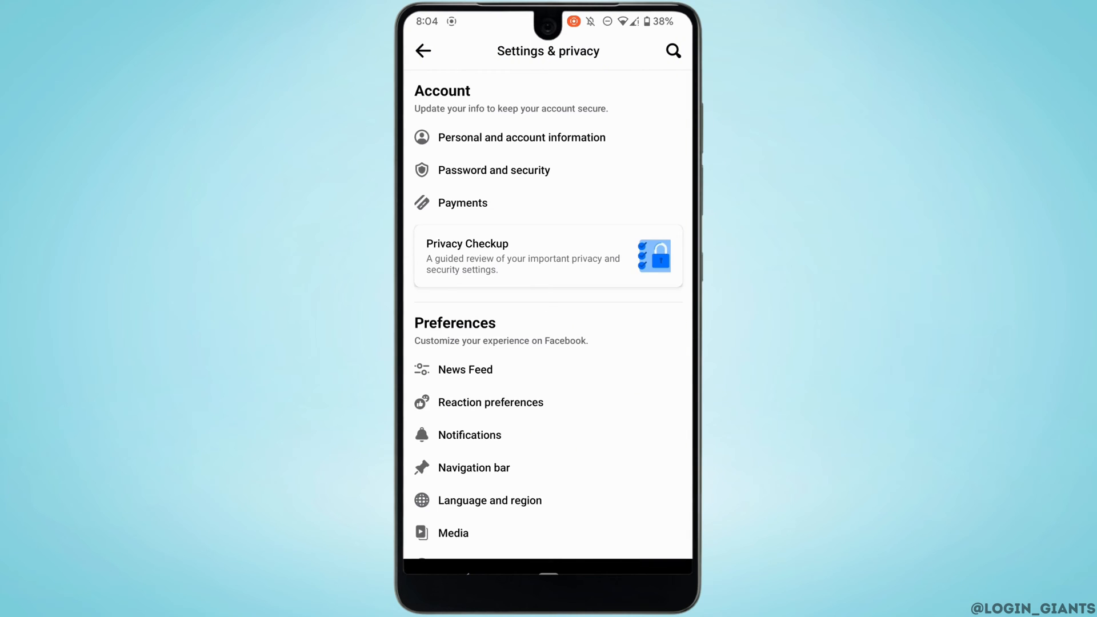
scroll("down", 3)
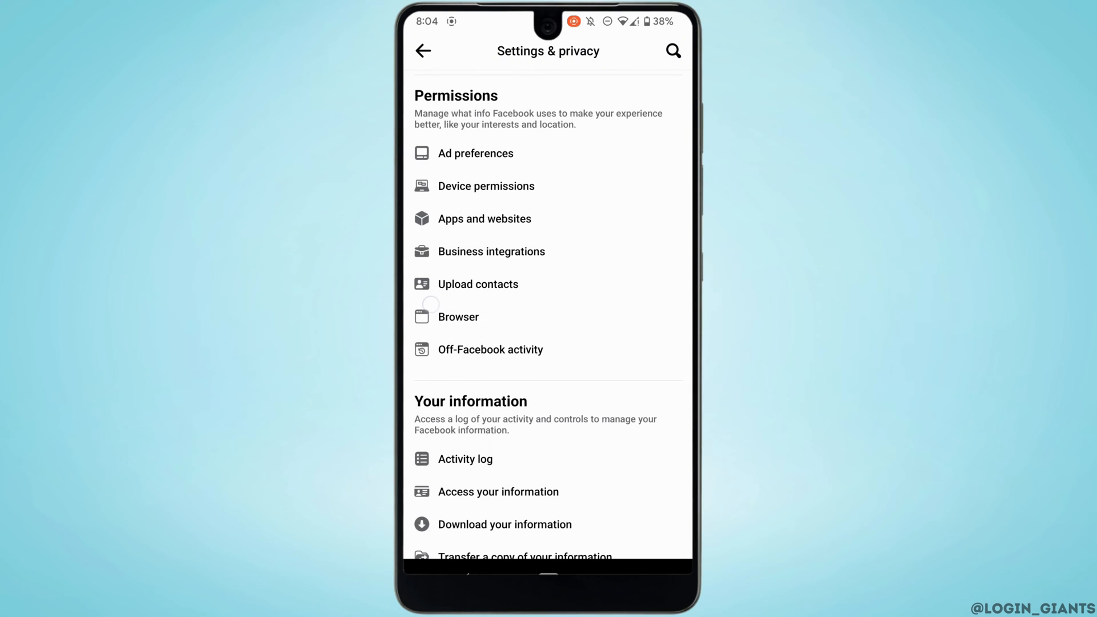
scroll("down", 3)
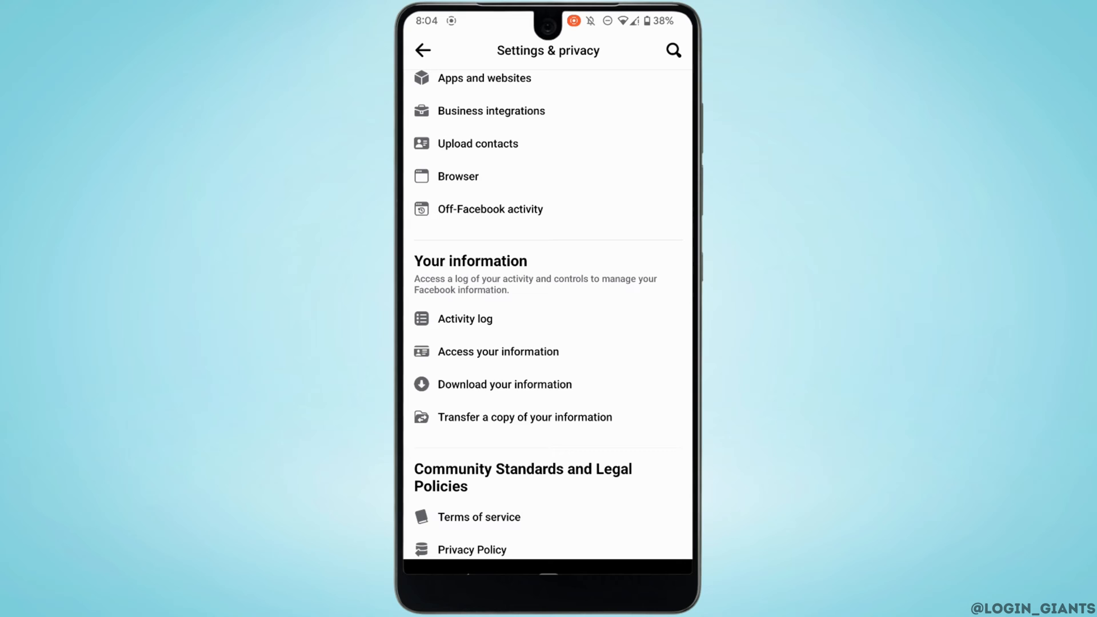
scroll("down", 3)
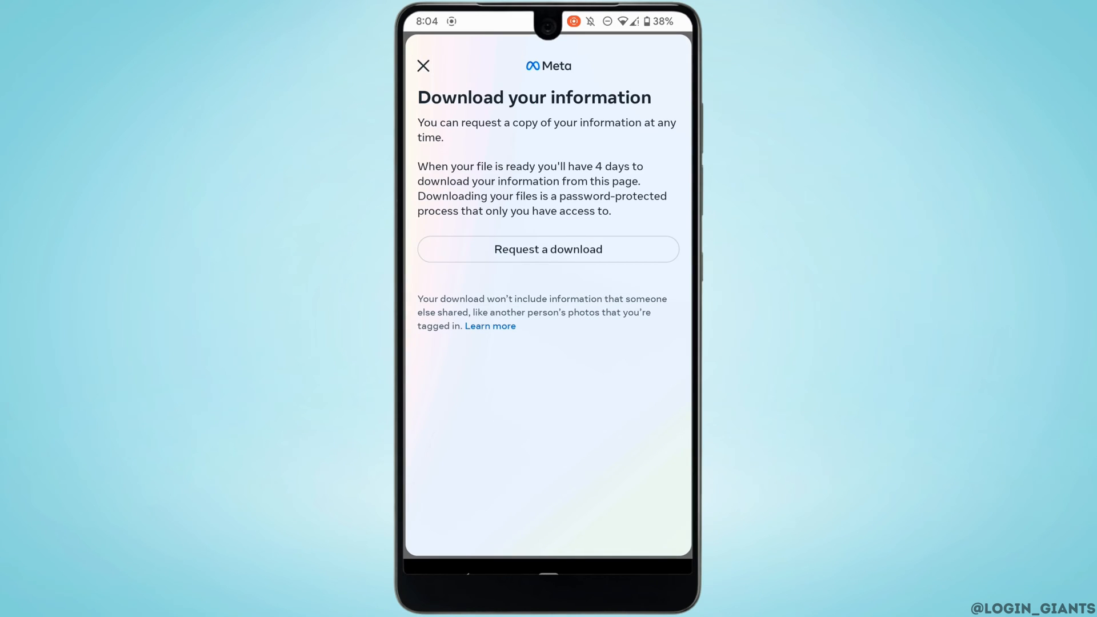
Step: Start a new download request including only Messages and continue to the HTML, Medium-quality file options
left_click(547, 250)
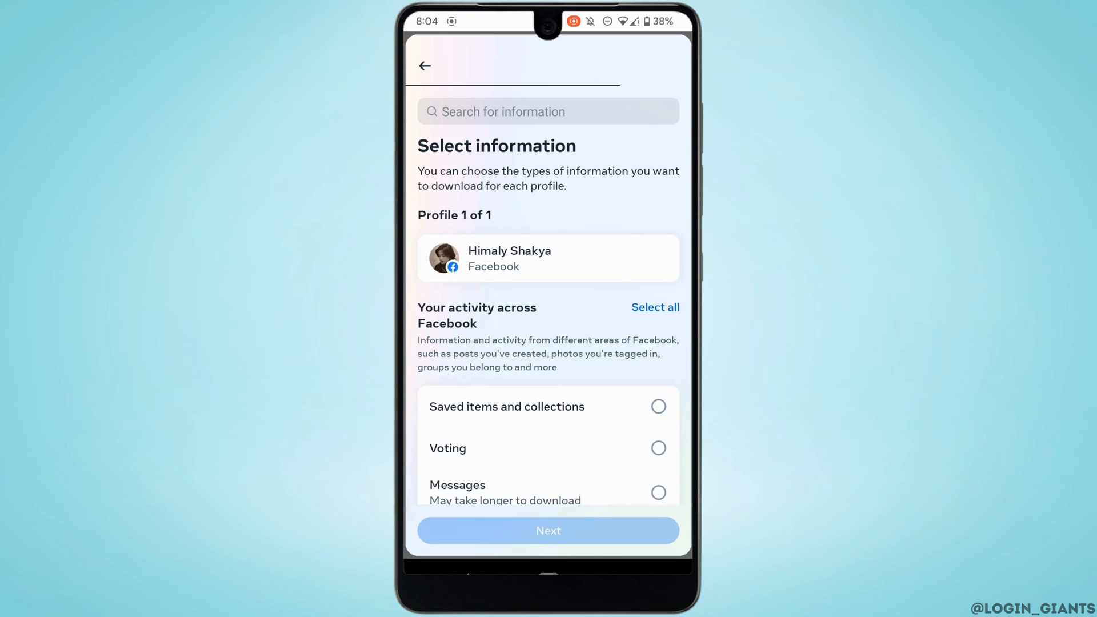
scroll("down", 3)
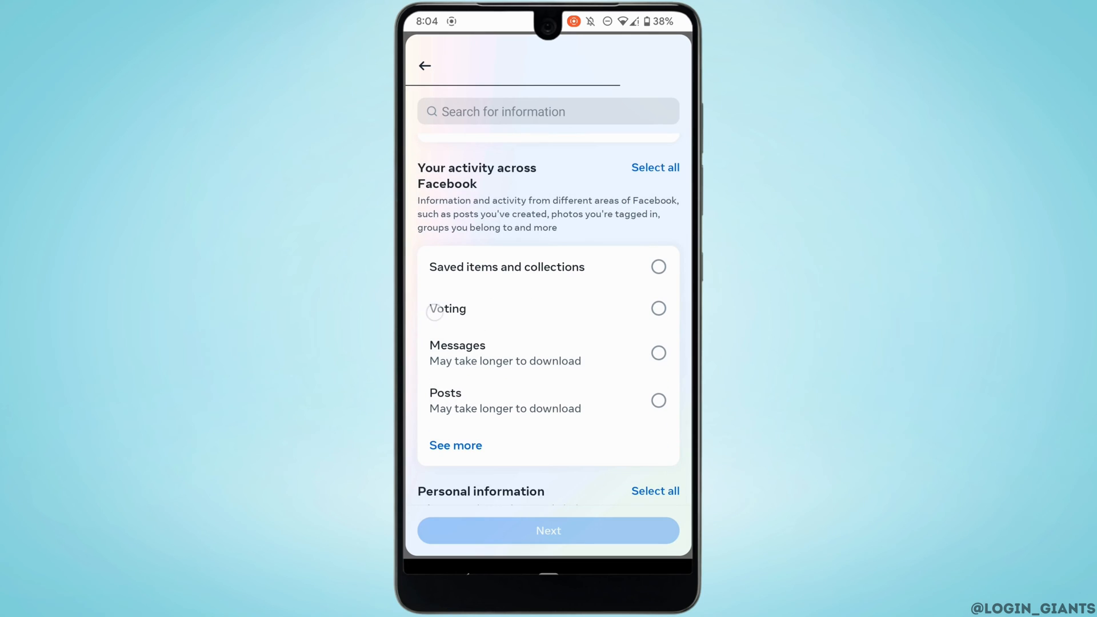
left_click(658, 353)
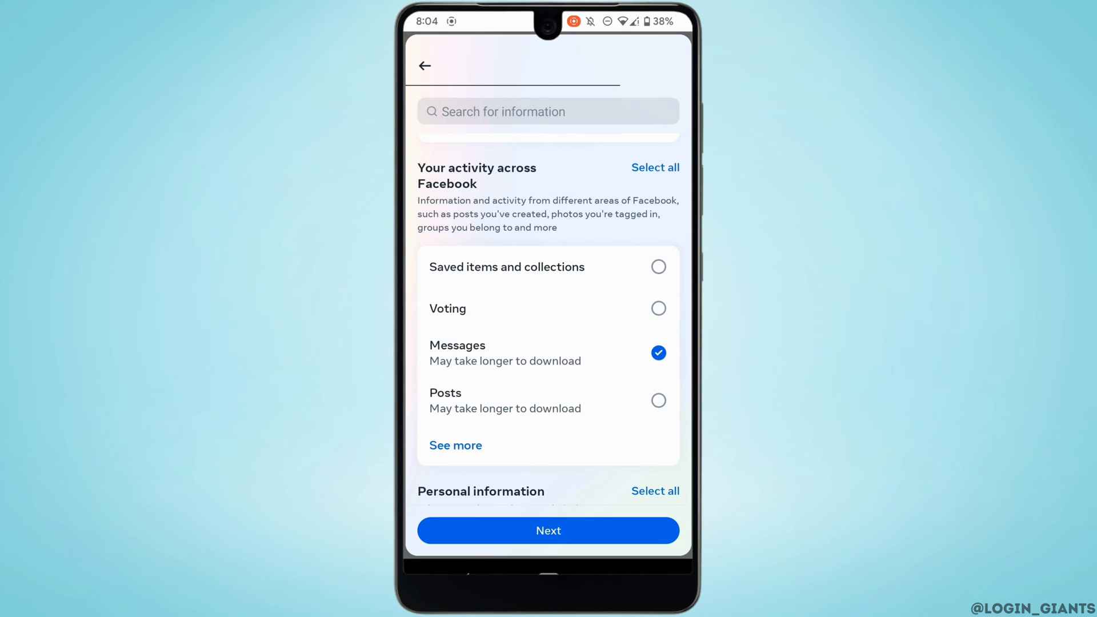
left_click(547, 529)
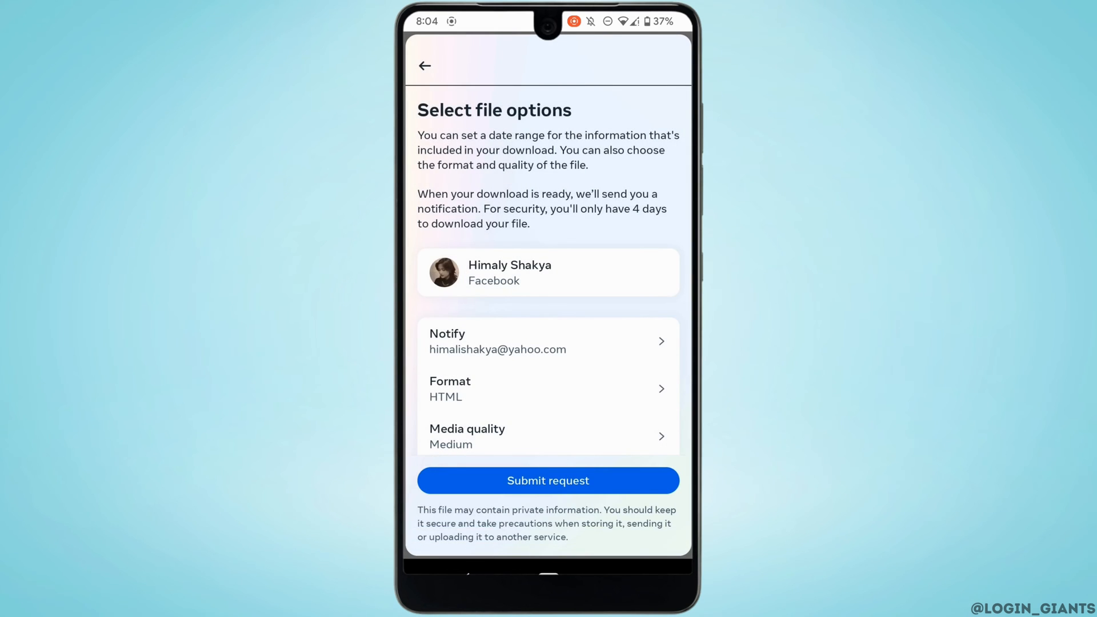
Step: Set the date range to Last month, save it, and submit the download request
scroll("down", 3)
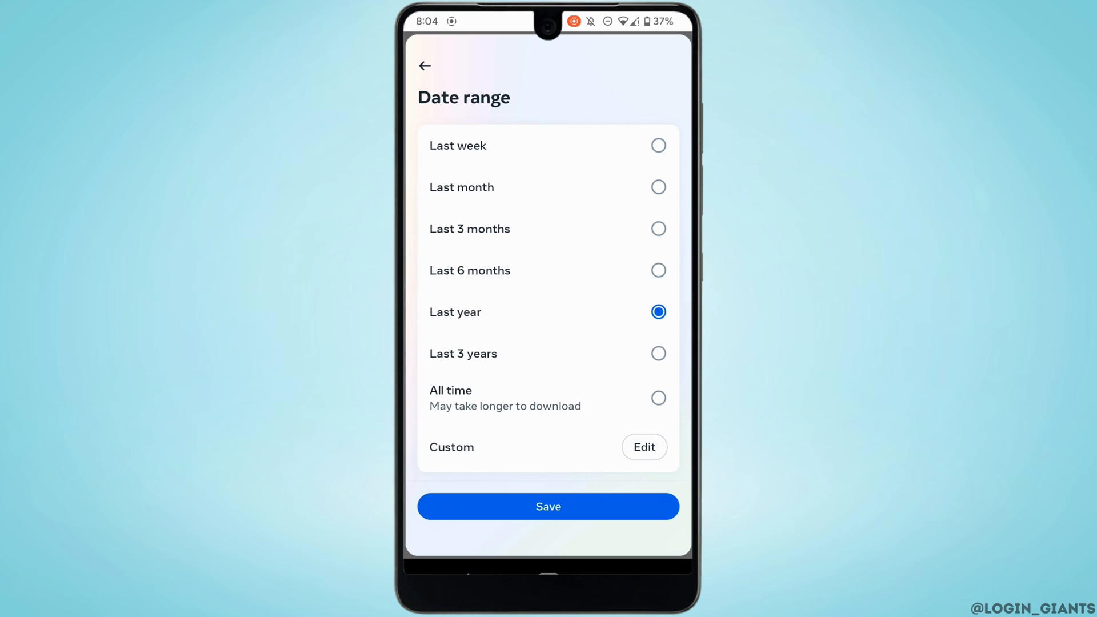
left_click(658, 186)
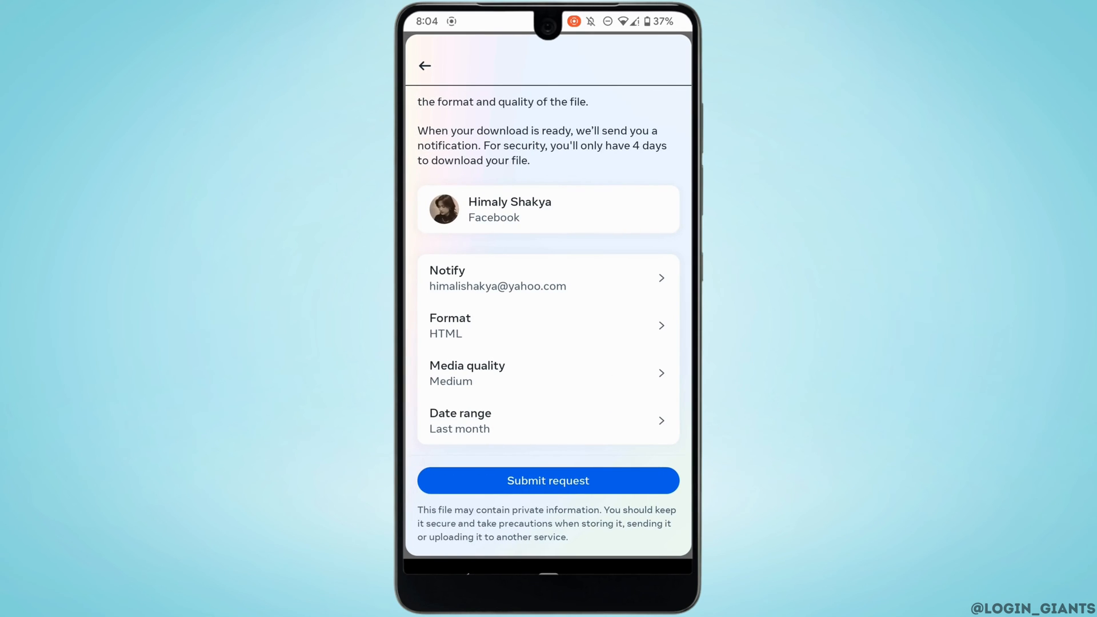
left_click(547, 481)
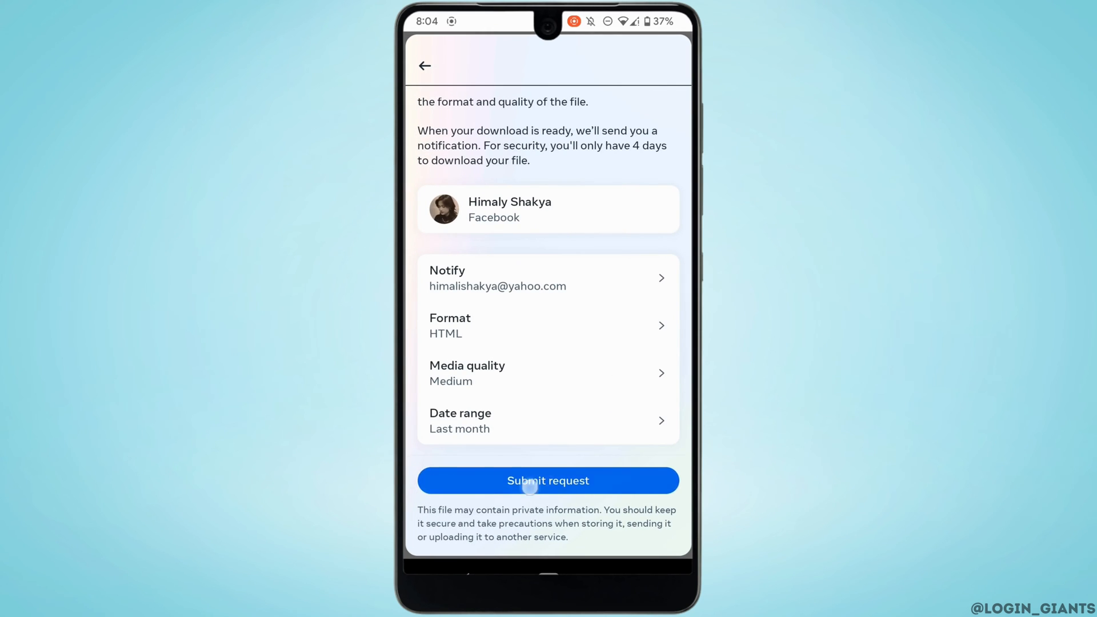
left_click(548, 481)
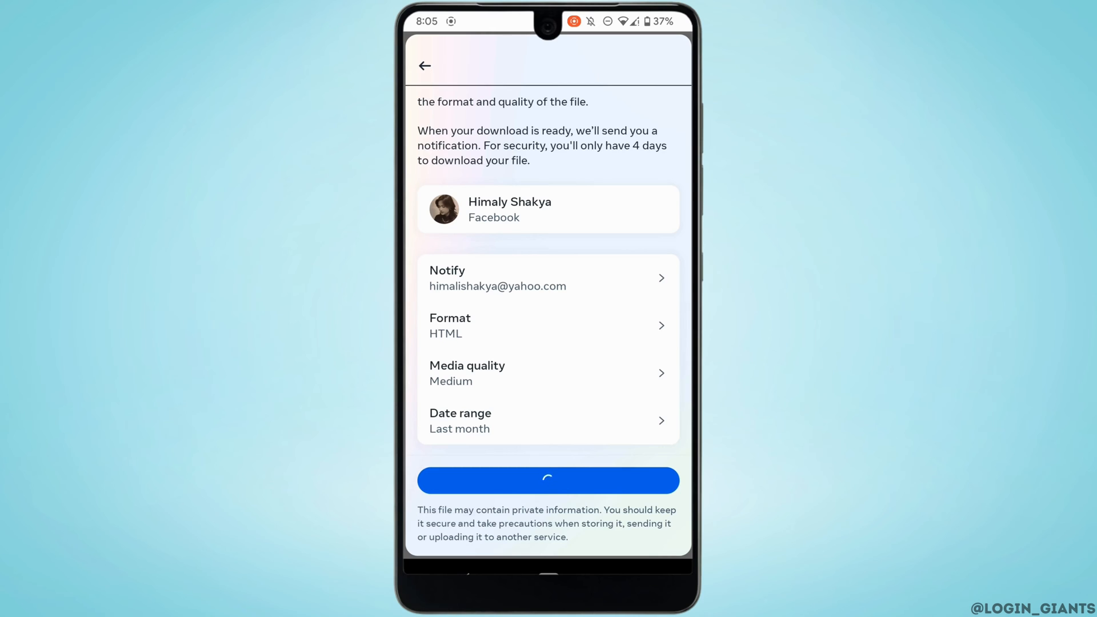